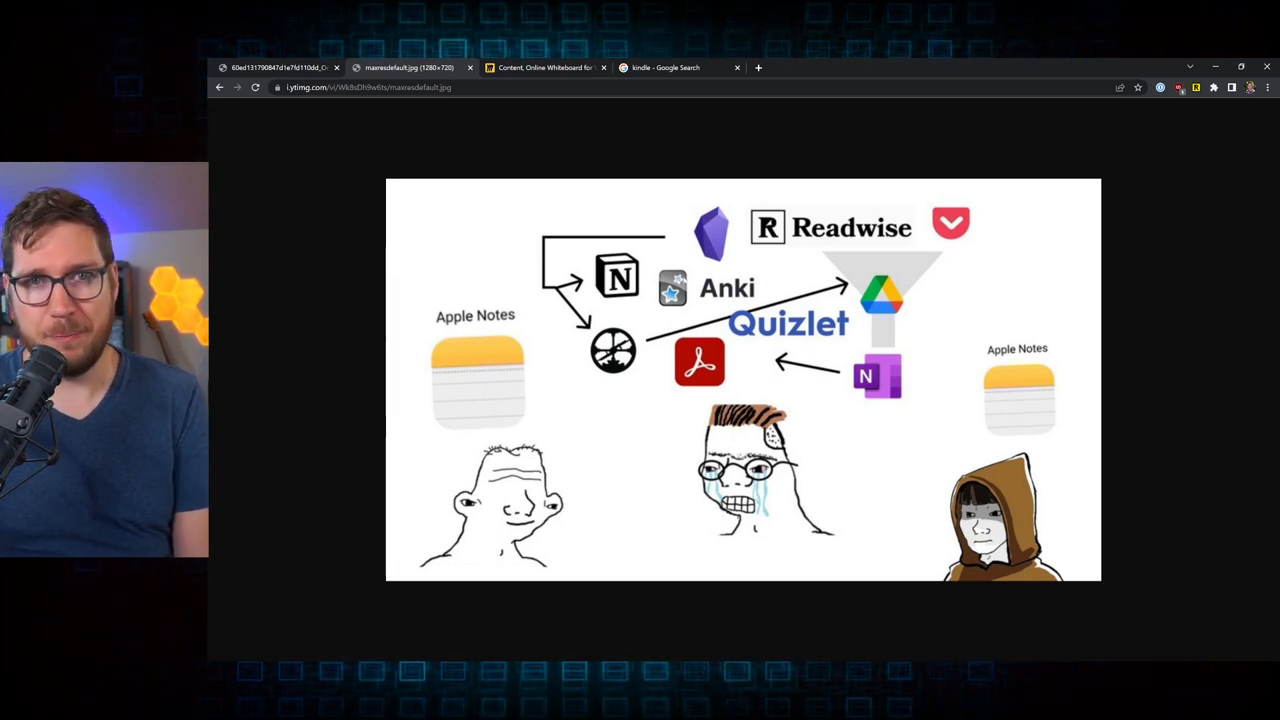
Switch to the PKM whiteboard showing the Learning flow from Kindle to Permanent Notes.
left_click(543, 67)
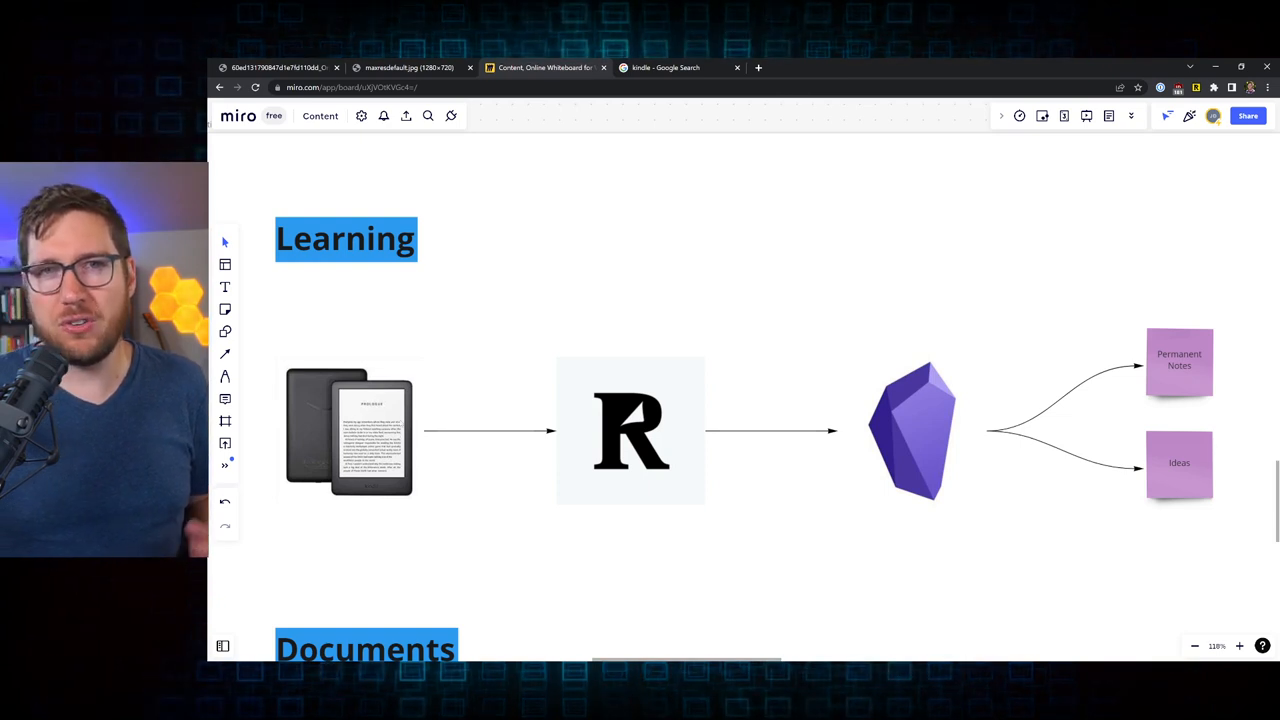
mouse_move(878, 430)
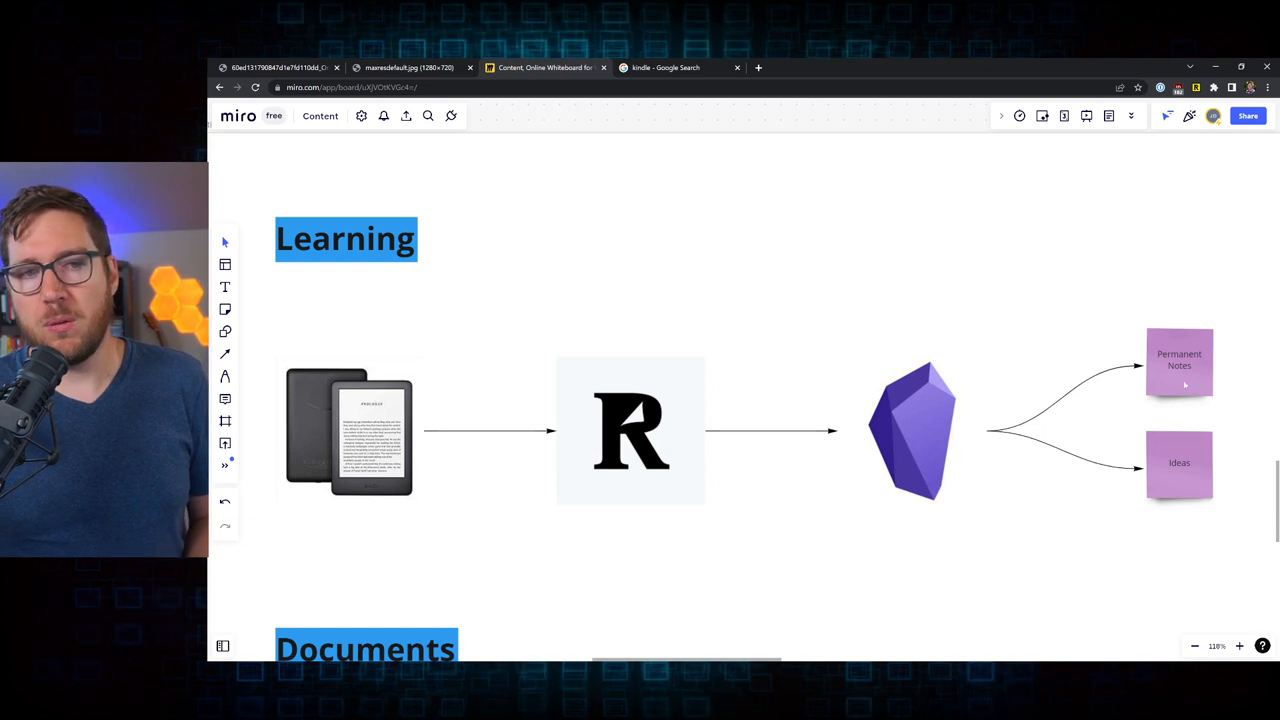
mouse_move(1171, 450)
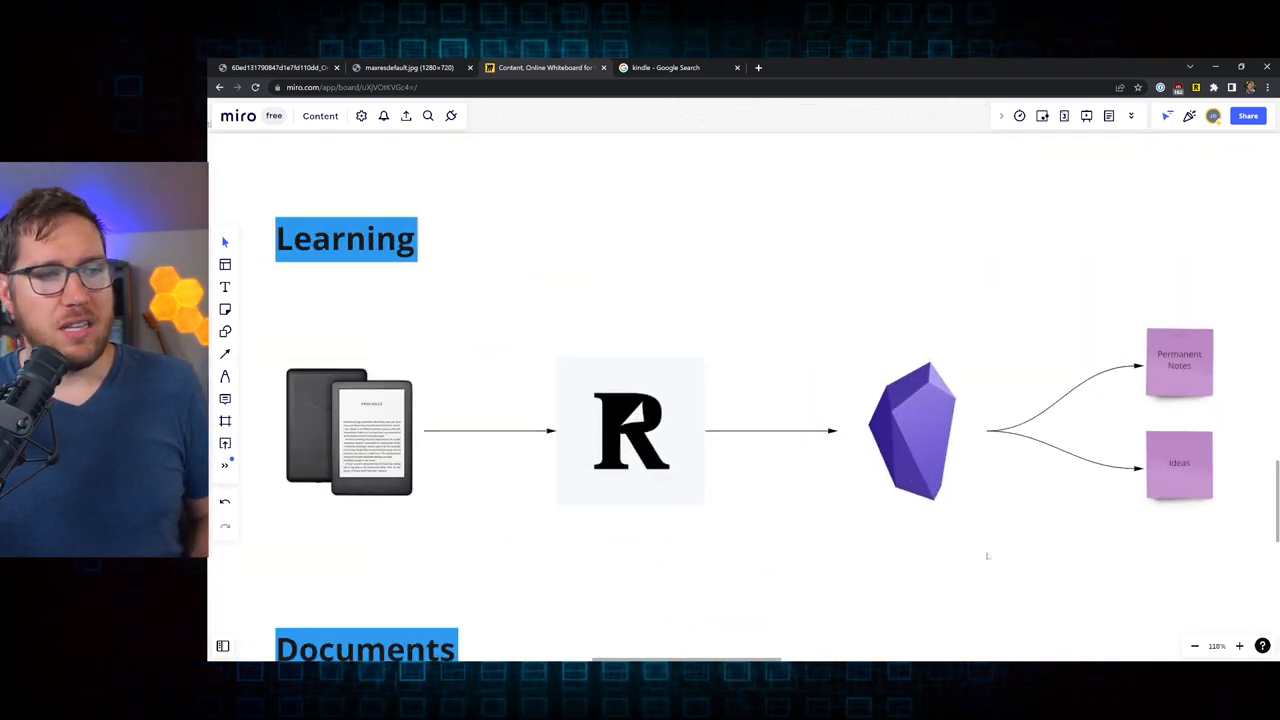
Scroll the board down to the Documents section with the DEVONthink and iCloud icons.
scroll("down", 3)
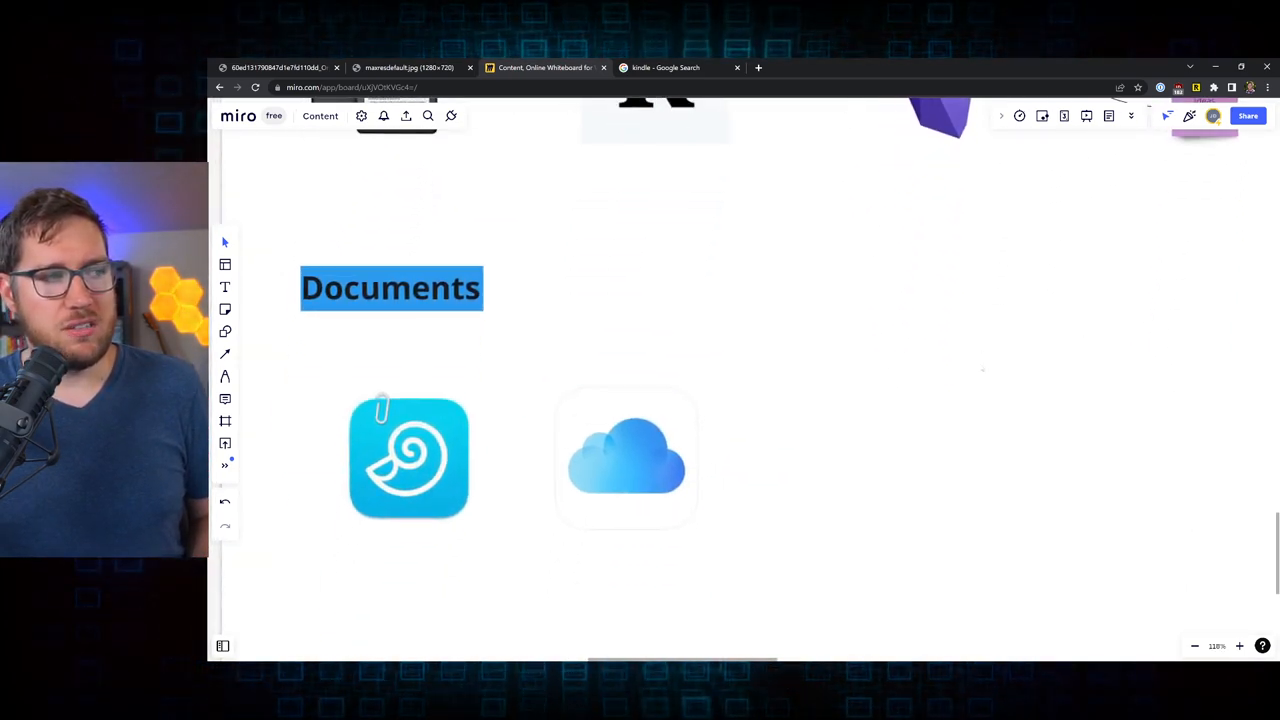
scroll("down", 3)
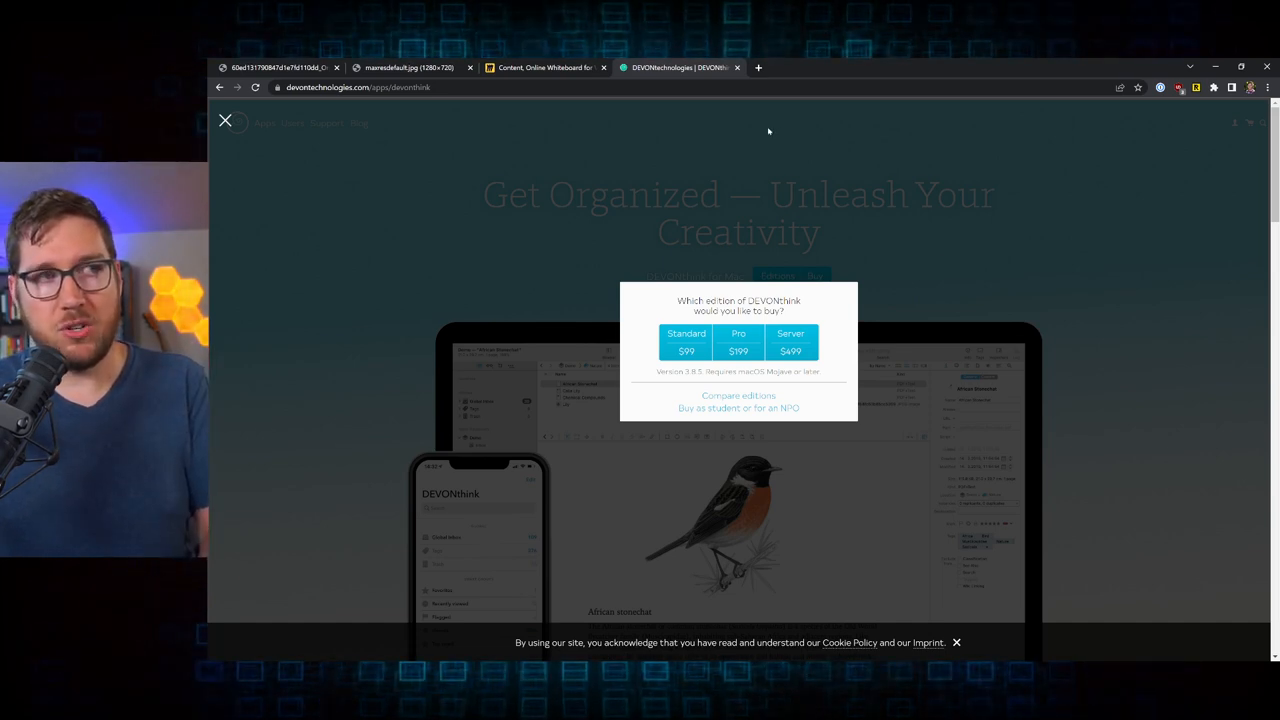
mouse_move(803, 176)
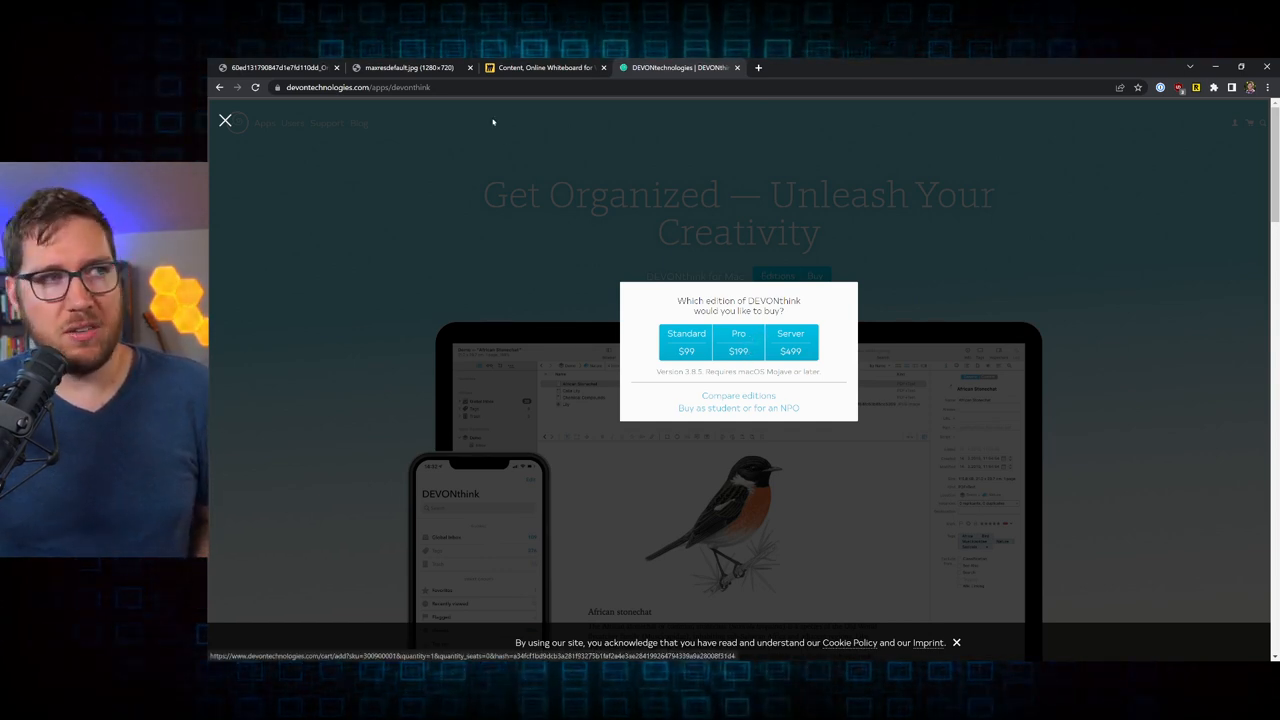
Return to the Miro board's Documents section after viewing DEVONthink edition pricing.
left_click(545, 67)
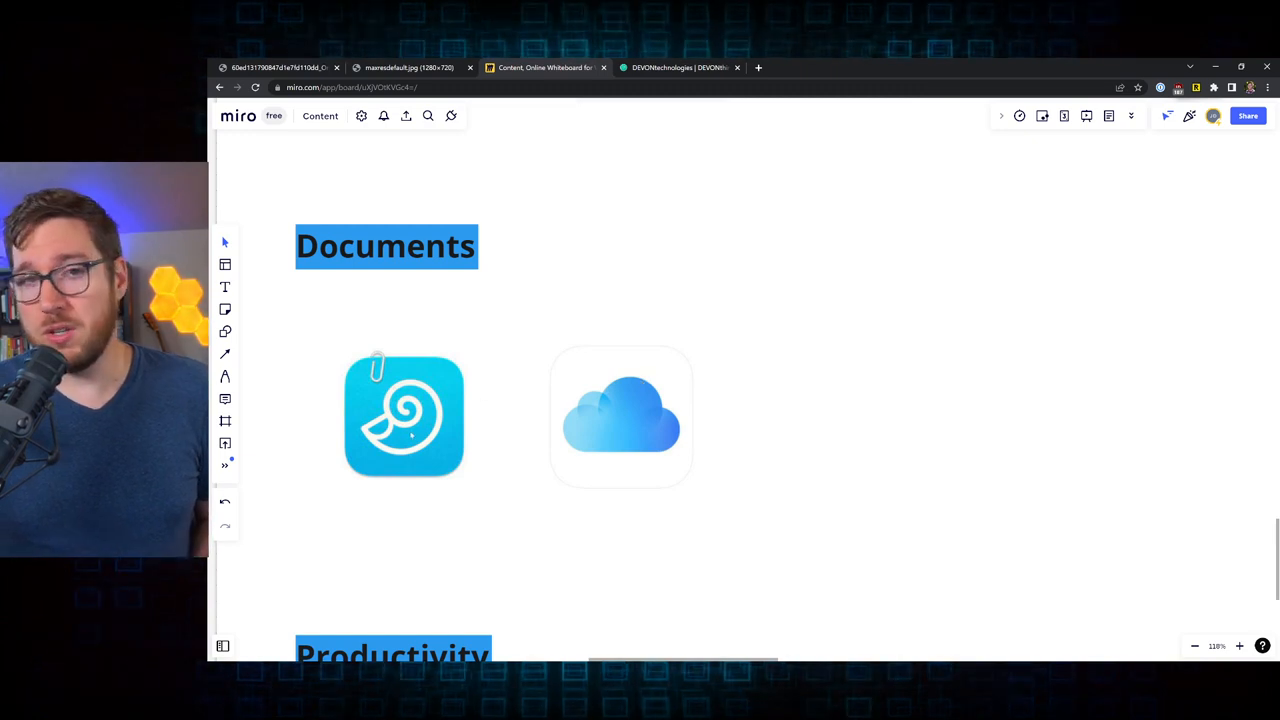
mouse_move(651, 445)
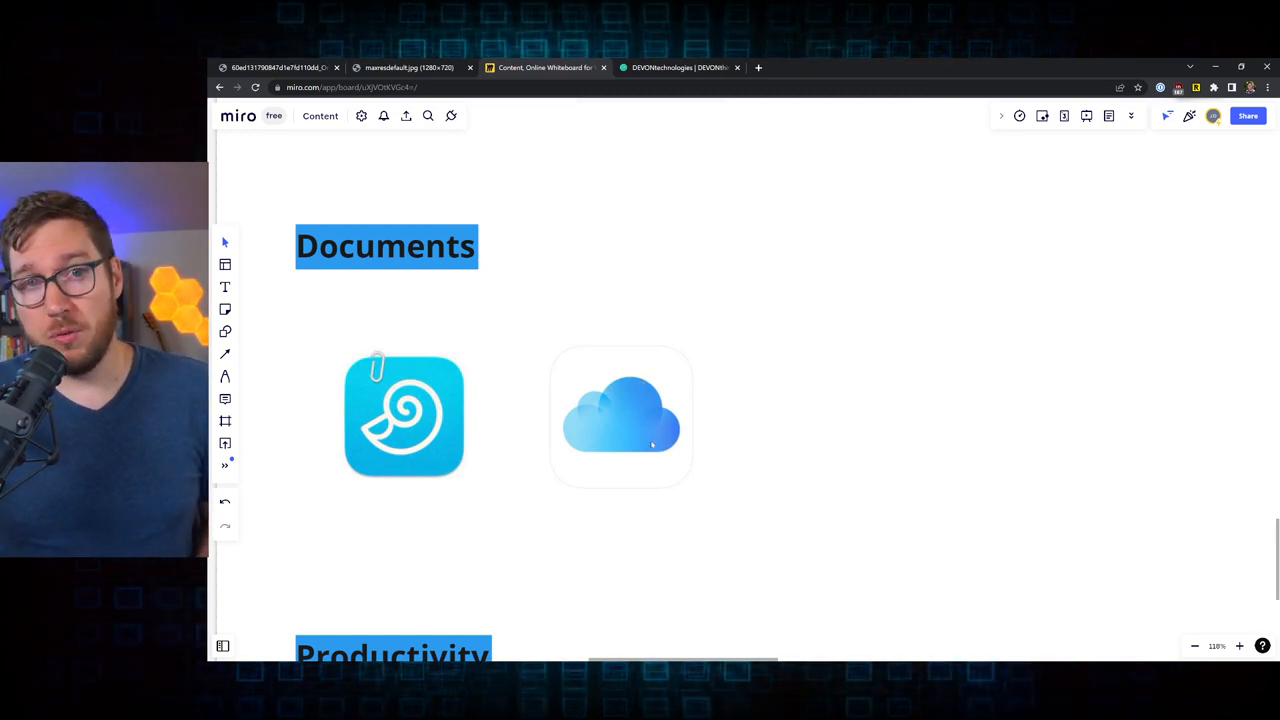
mouse_move(645, 432)
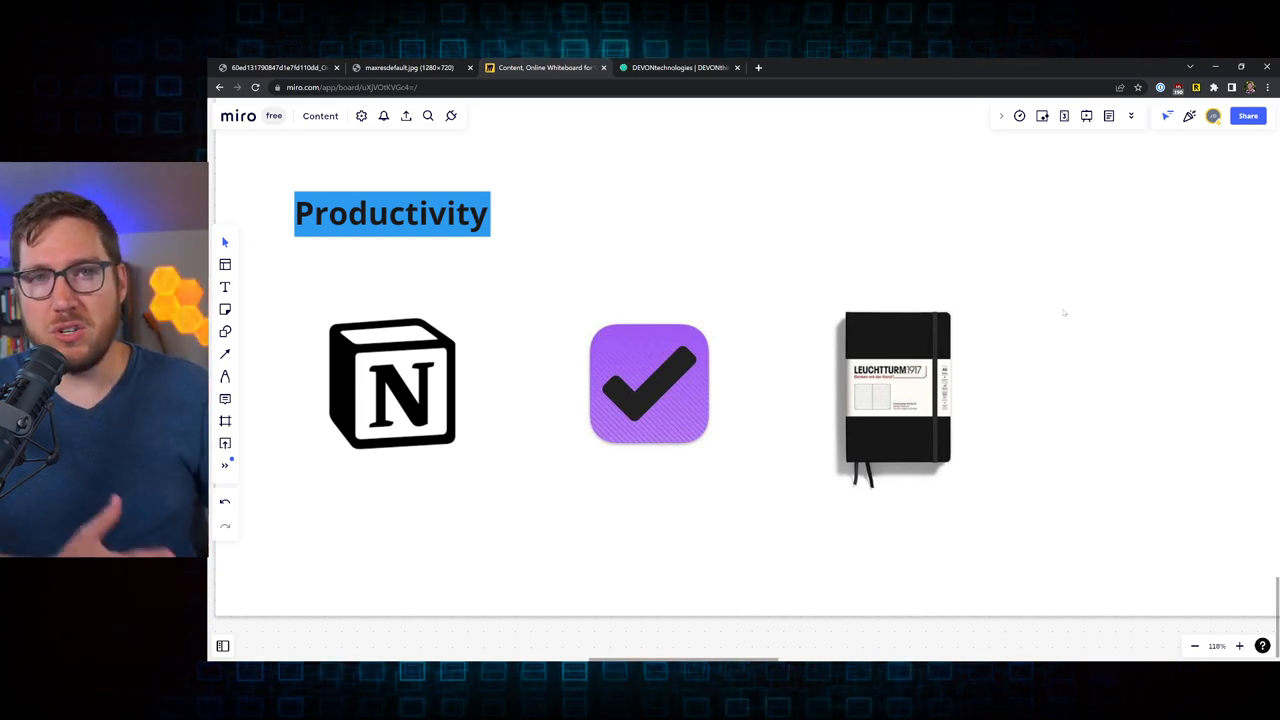
mouse_move(917, 352)
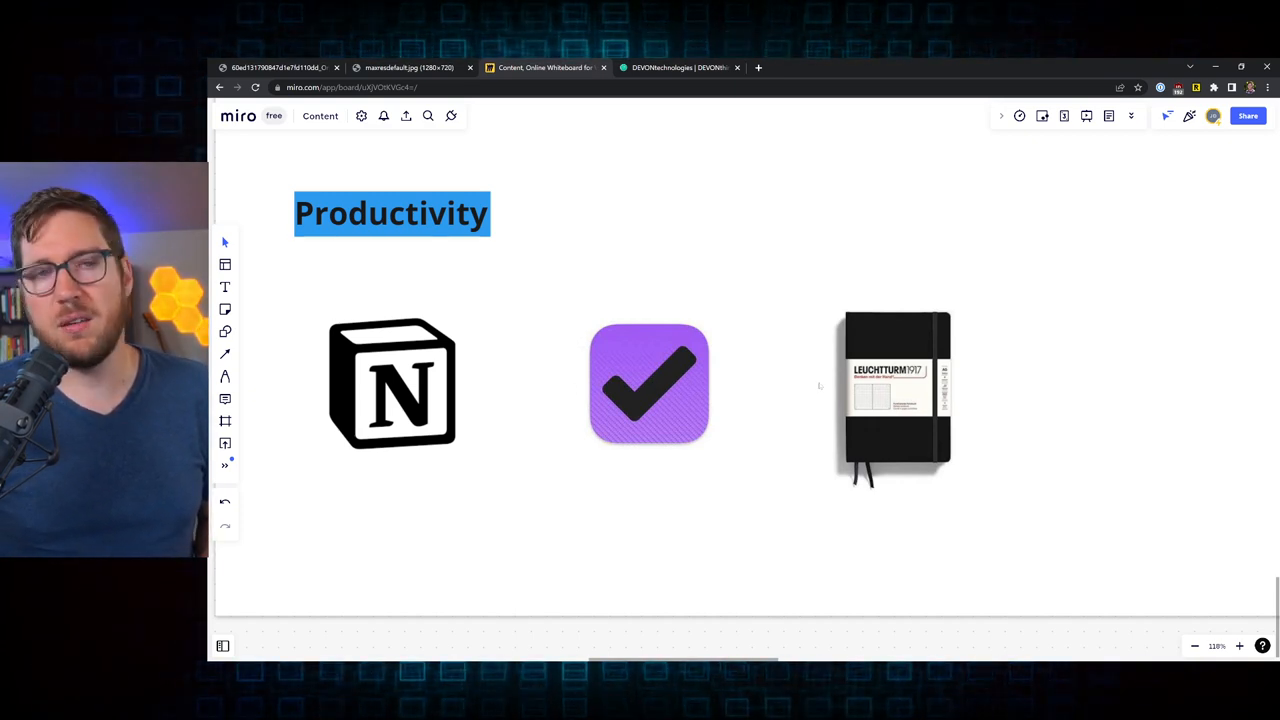
mouse_move(665, 468)
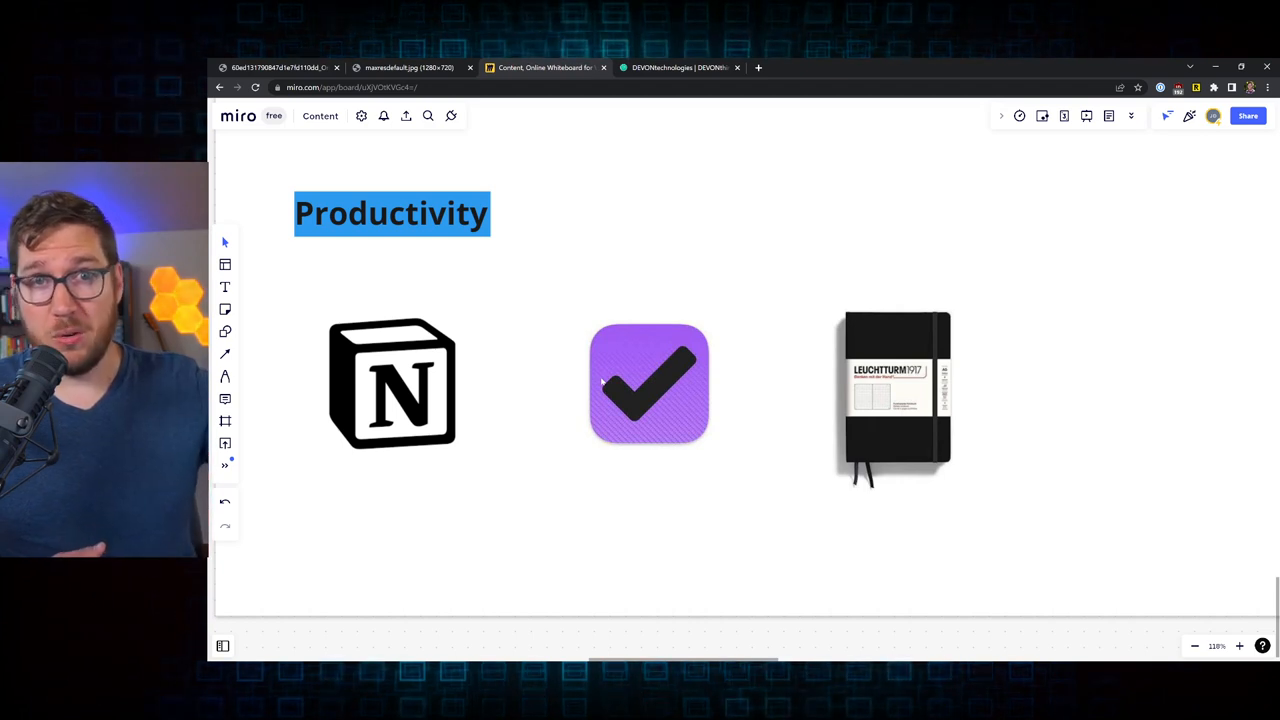
mouse_move(863, 430)
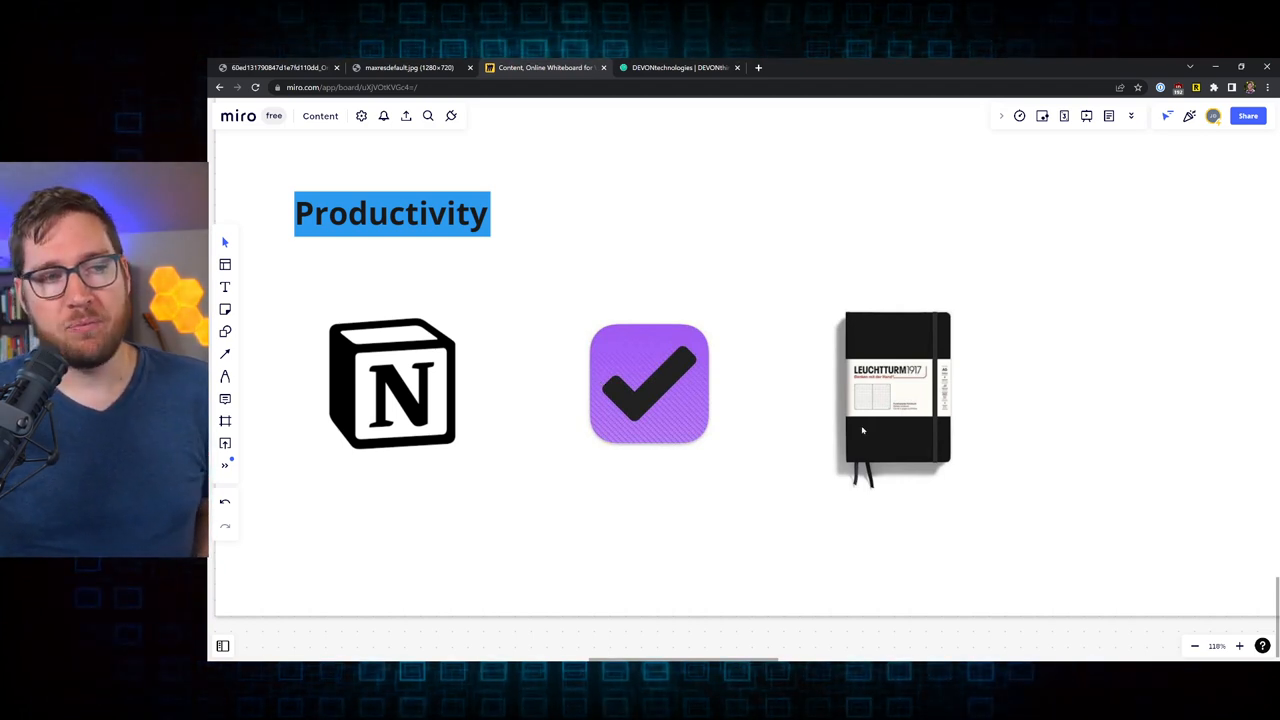
Select the Leuchtturm notebook image, view the whole board at about 50%, then deselect.
left_click(893, 385)
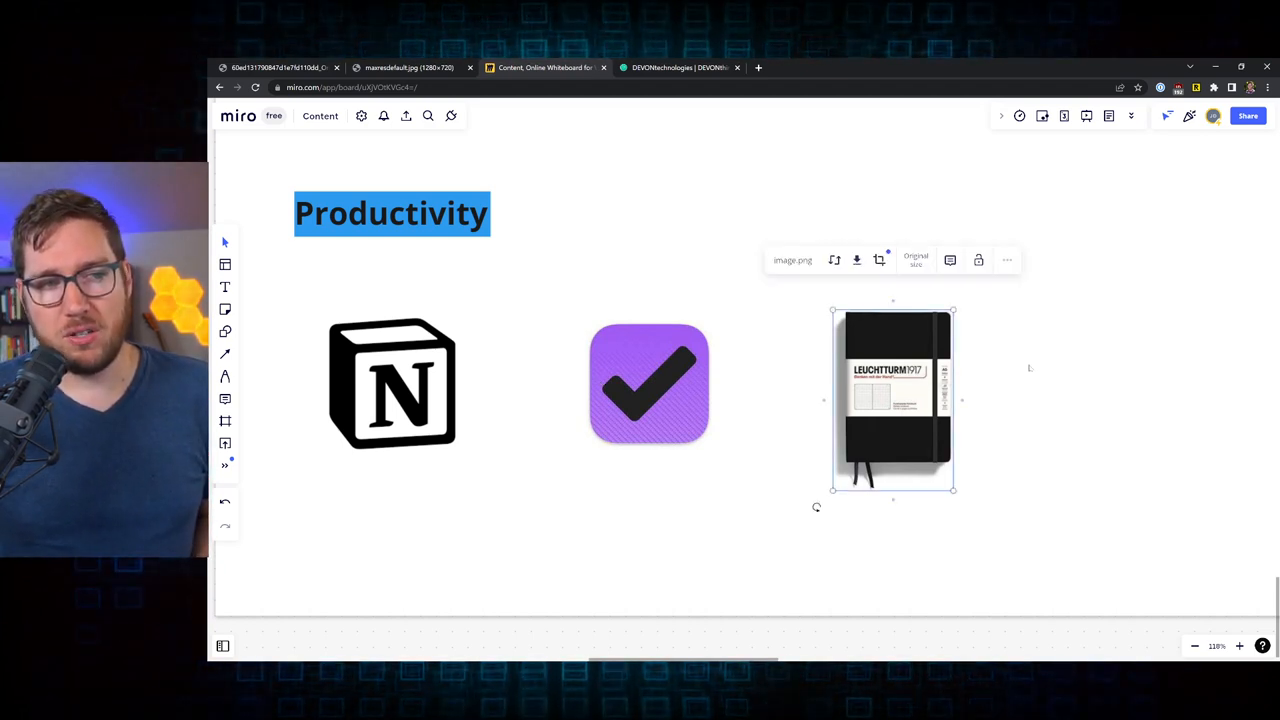
mouse_move(1040, 352)
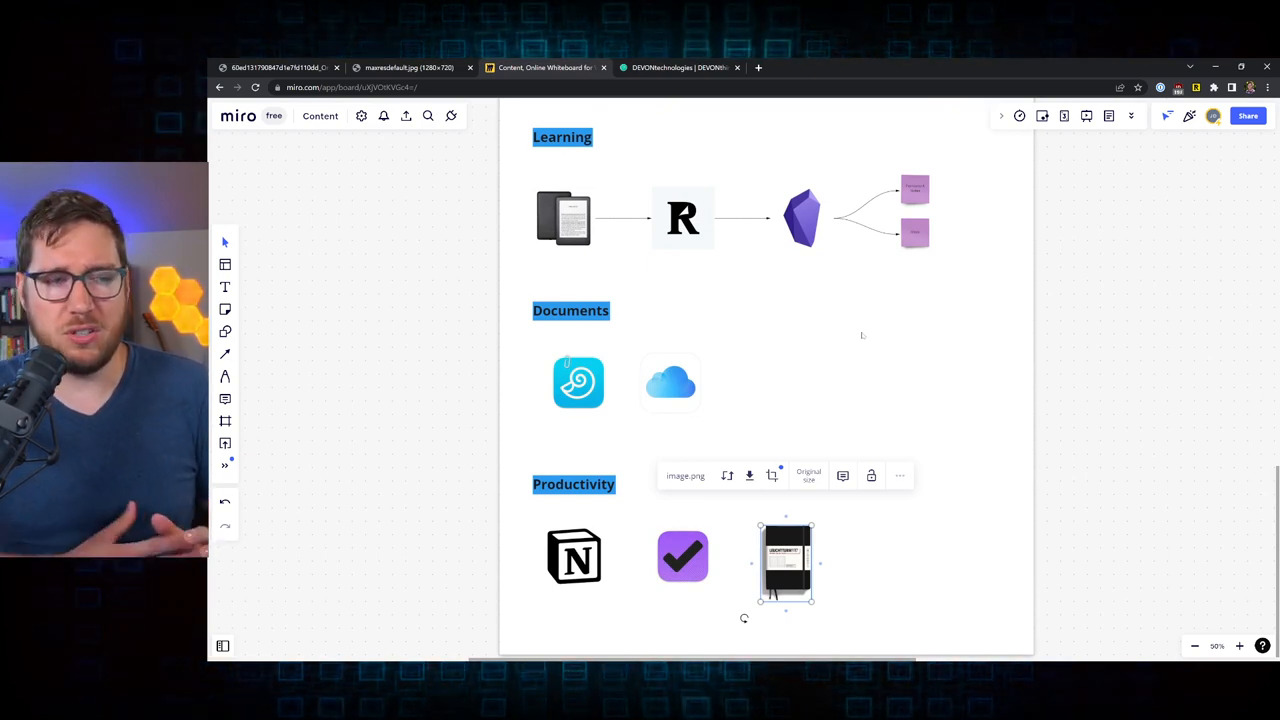
left_click(966, 359)
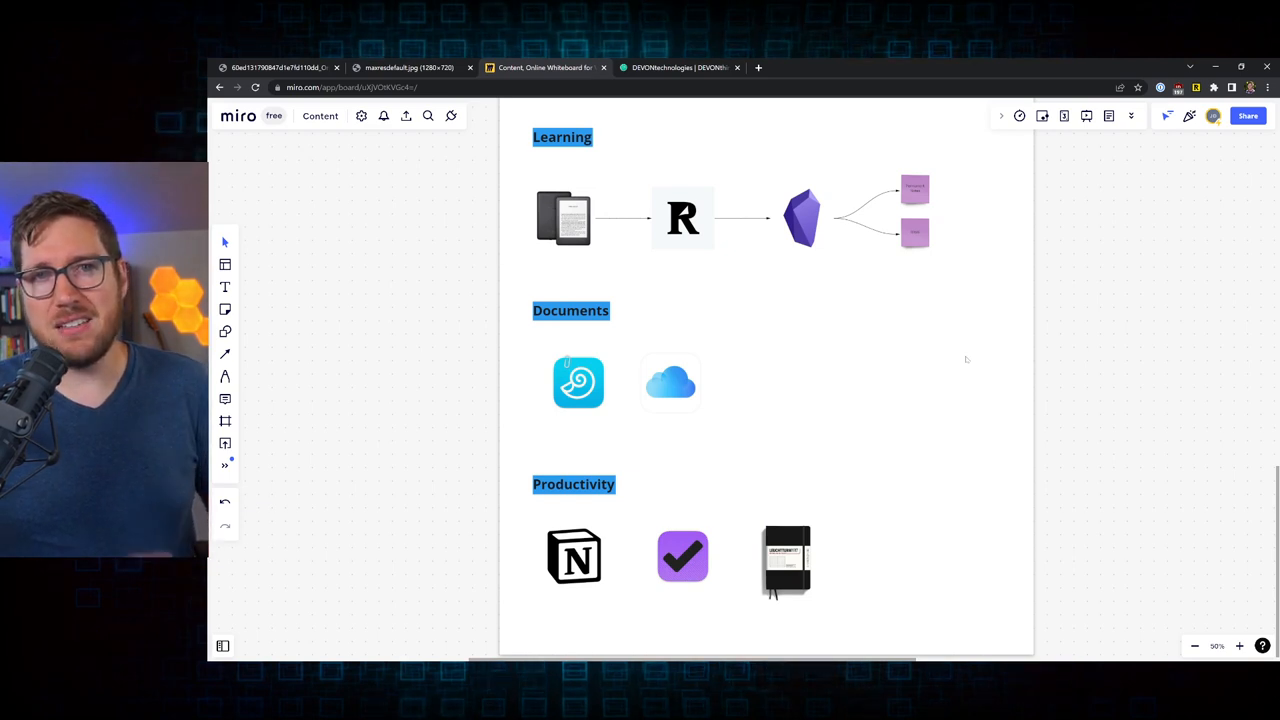